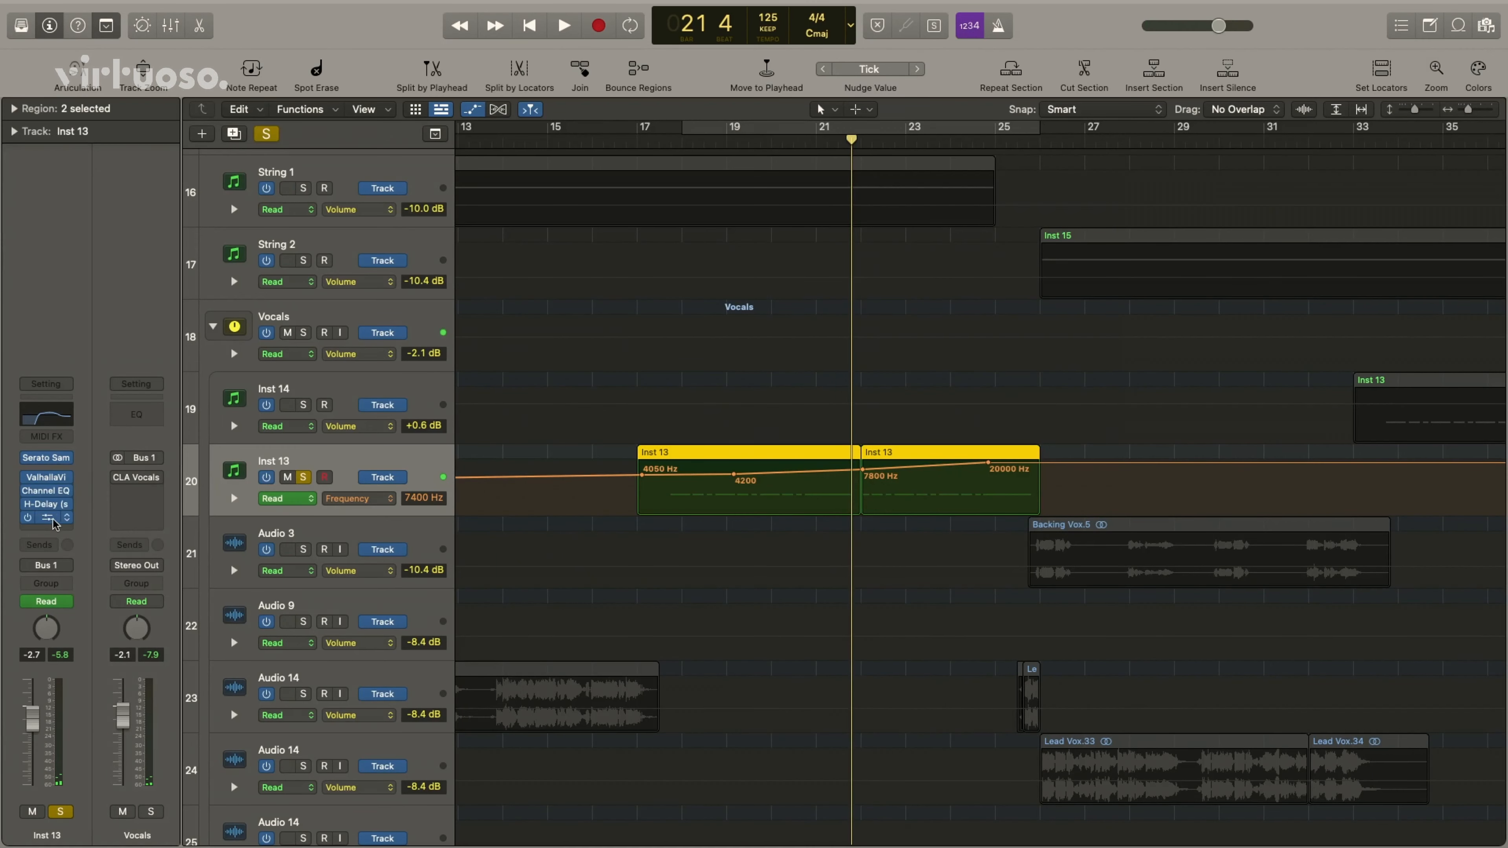
click(46, 504)
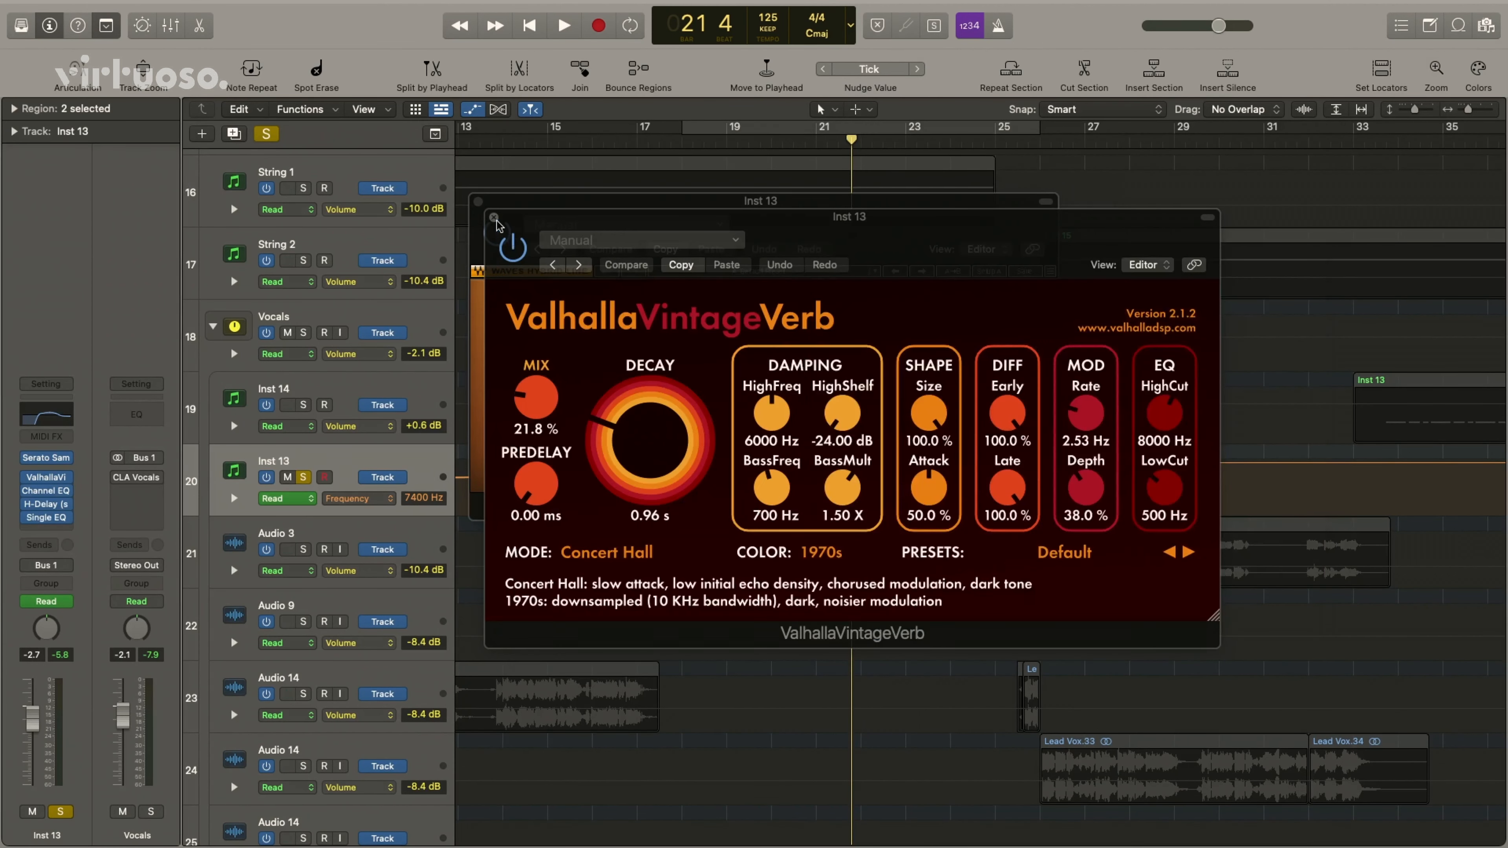
click(492, 218)
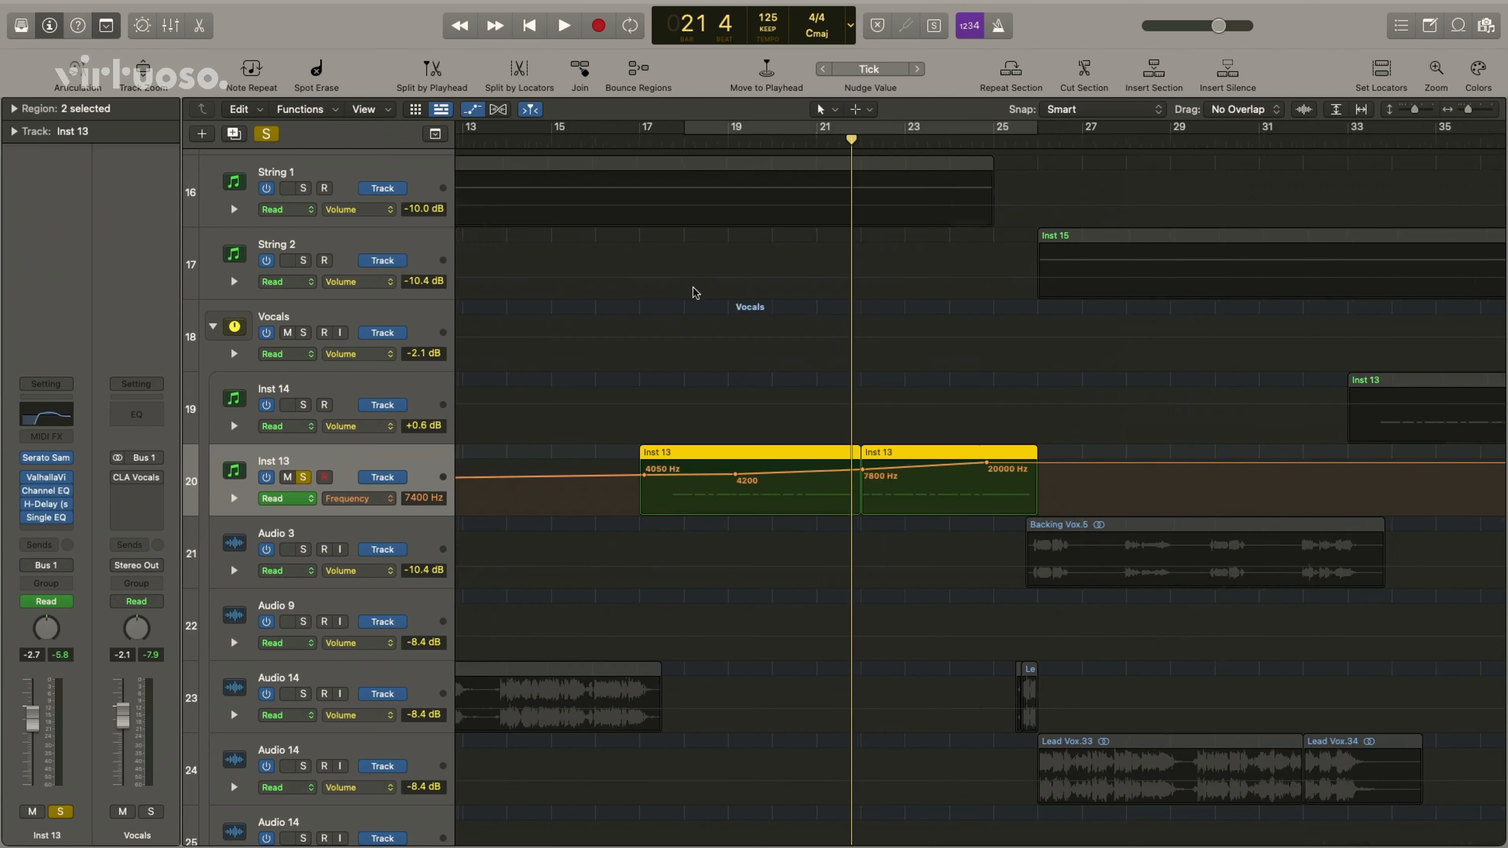